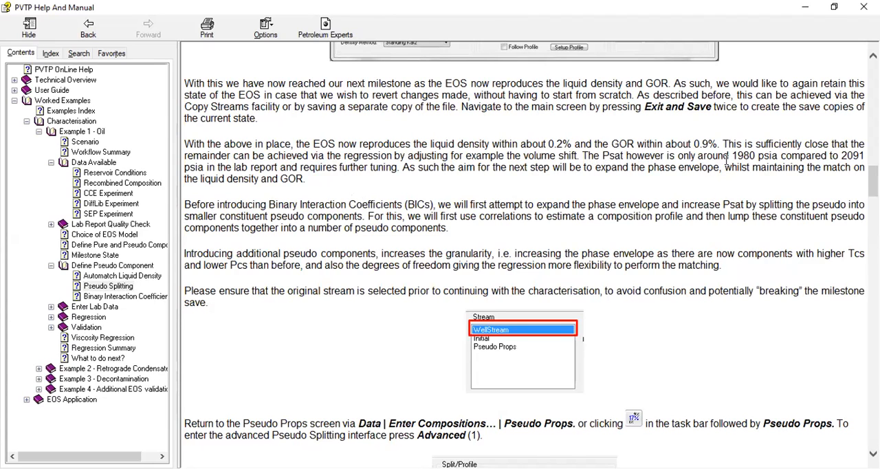
mouse_move(806, 170)
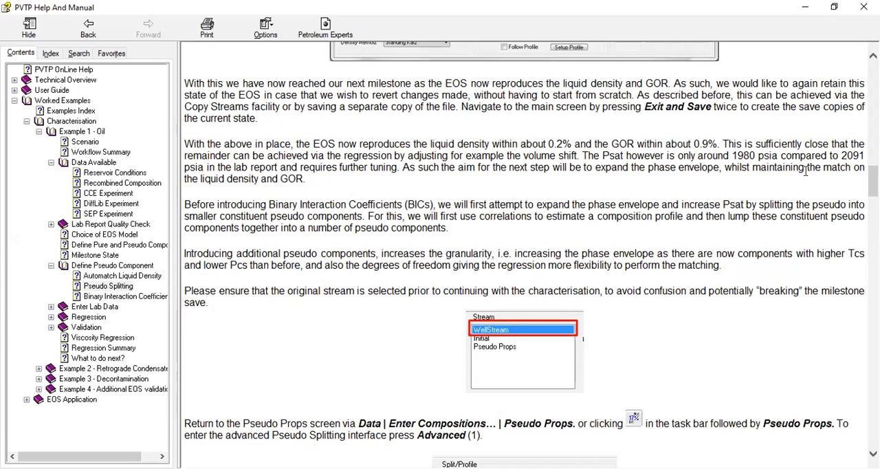
mouse_move(836, 155)
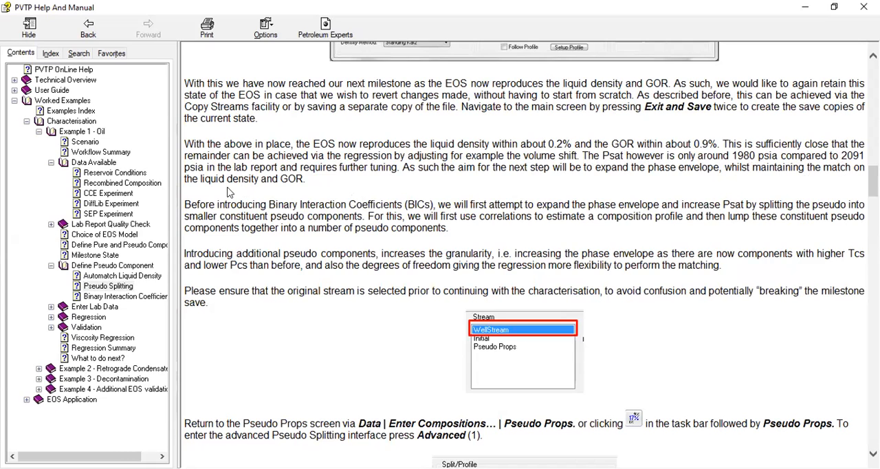
mouse_move(366, 187)
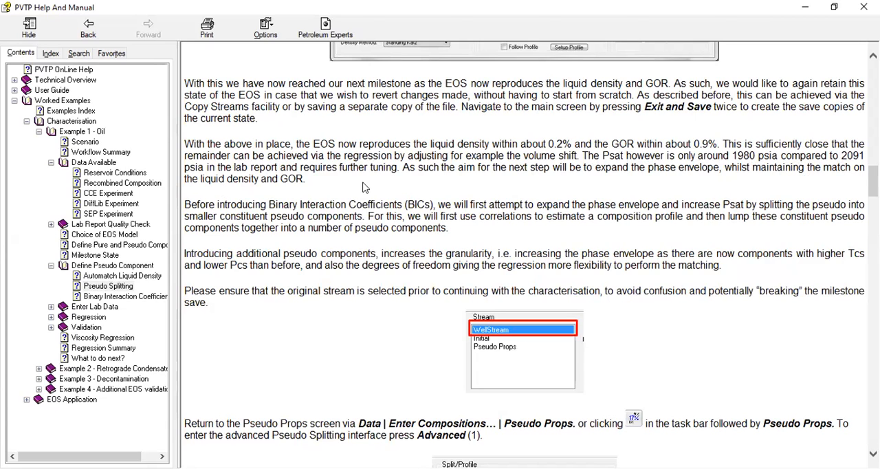
Step: Scroll the help page down to the split-method steps
scroll("down", 3)
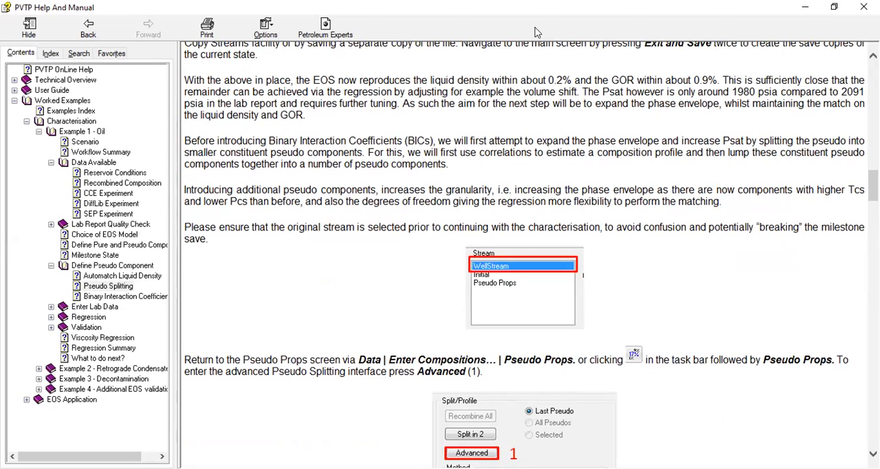
mouse_move(734, 112)
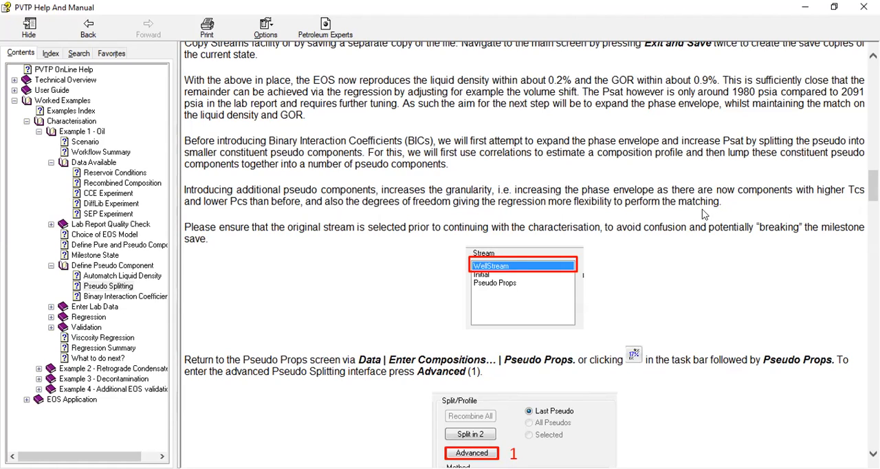
mouse_move(846, 200)
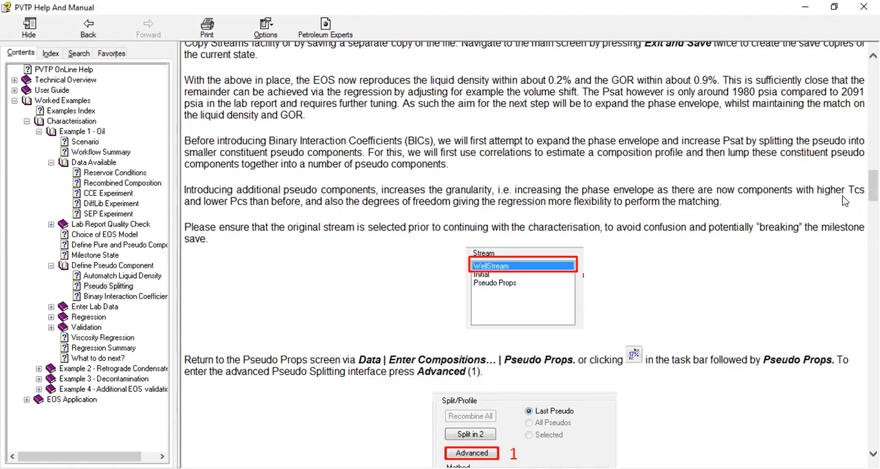
mouse_move(383, 214)
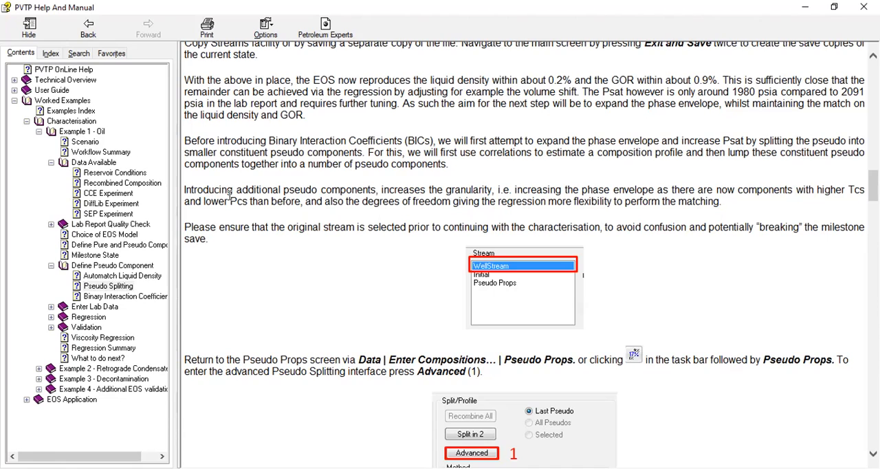
mouse_move(426, 219)
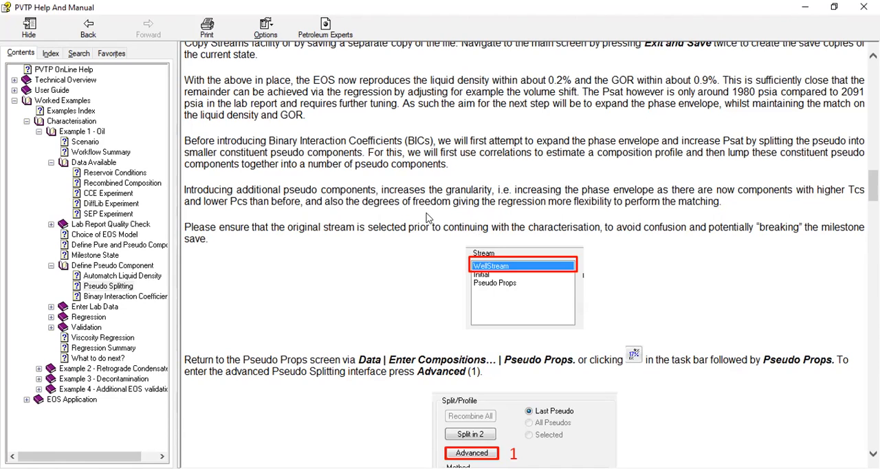
mouse_move(512, 212)
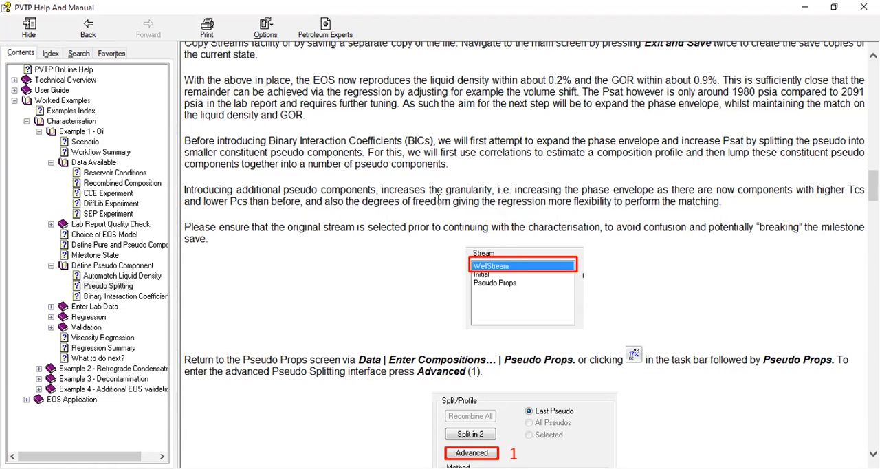
mouse_move(377, 185)
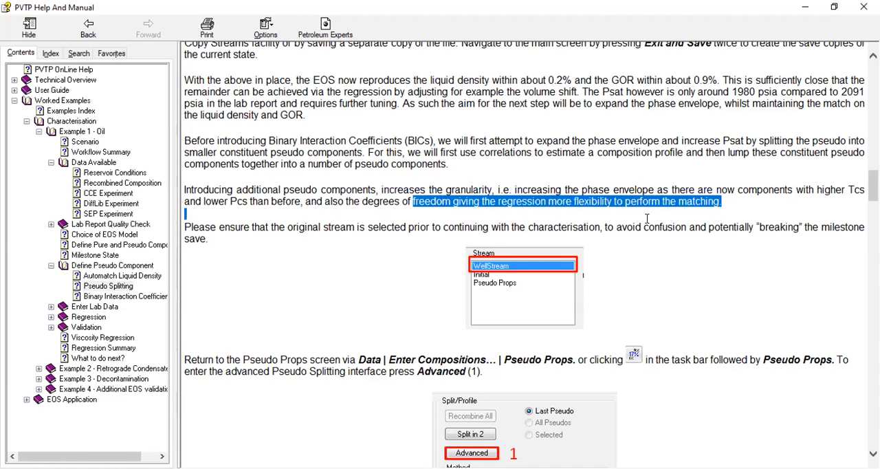
mouse_move(660, 237)
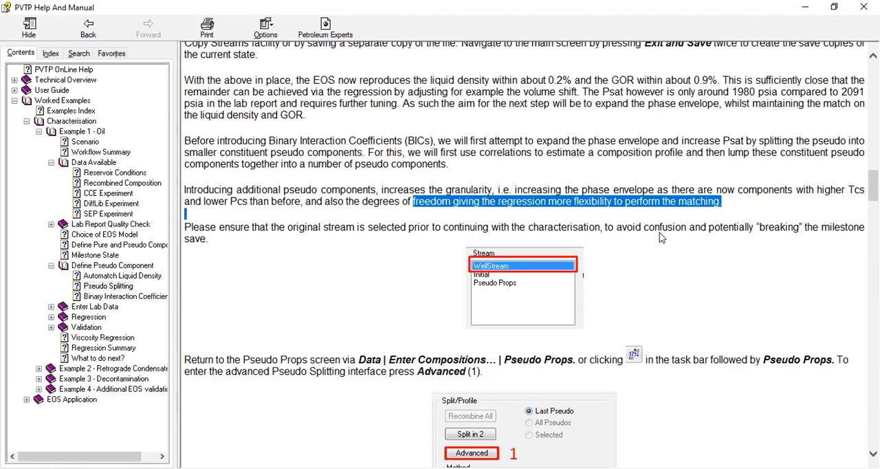
mouse_move(385, 294)
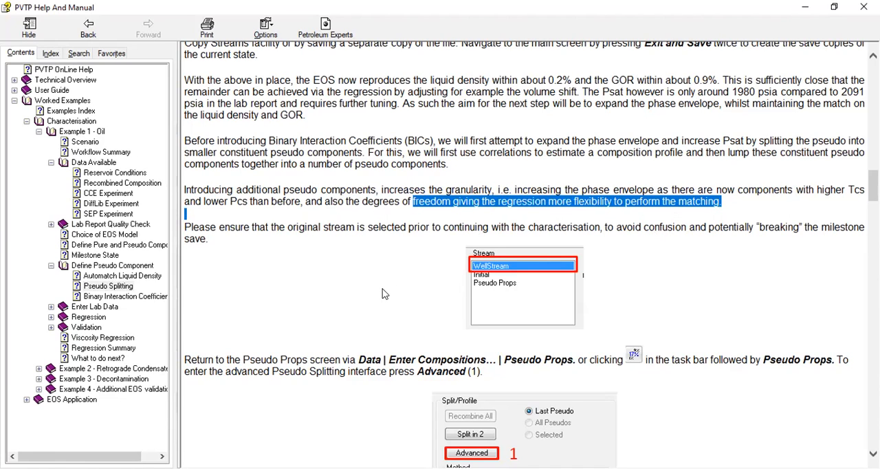
mouse_move(221, 242)
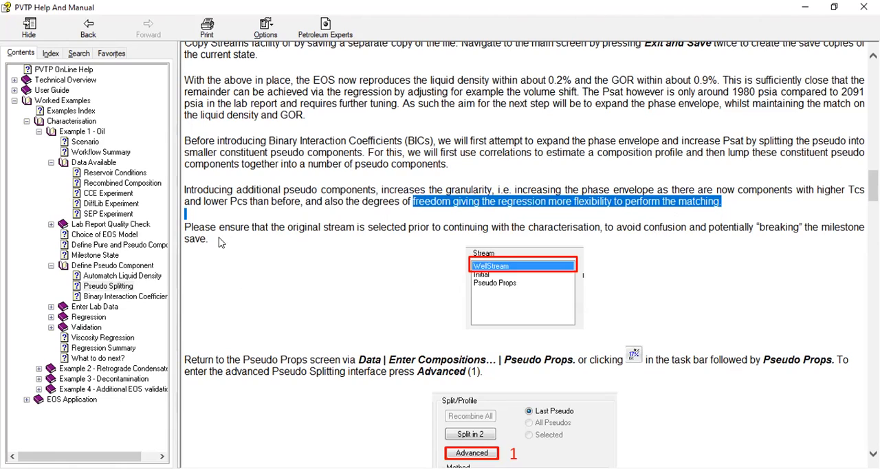
mouse_move(323, 239)
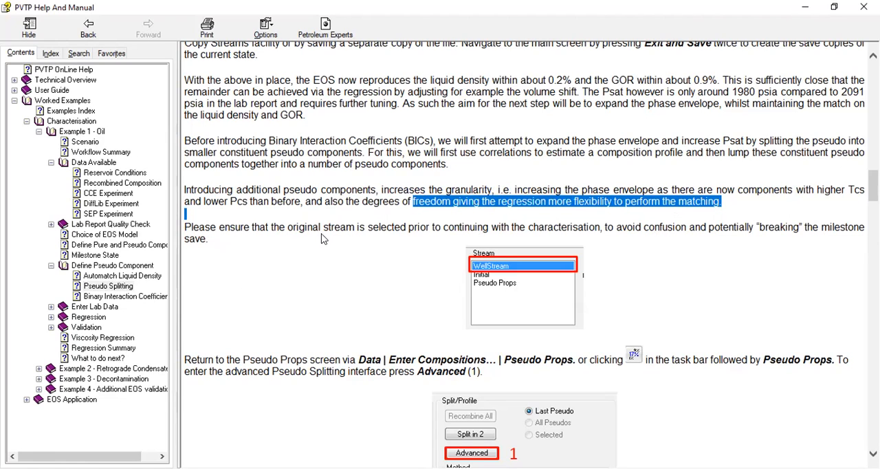
mouse_move(445, 239)
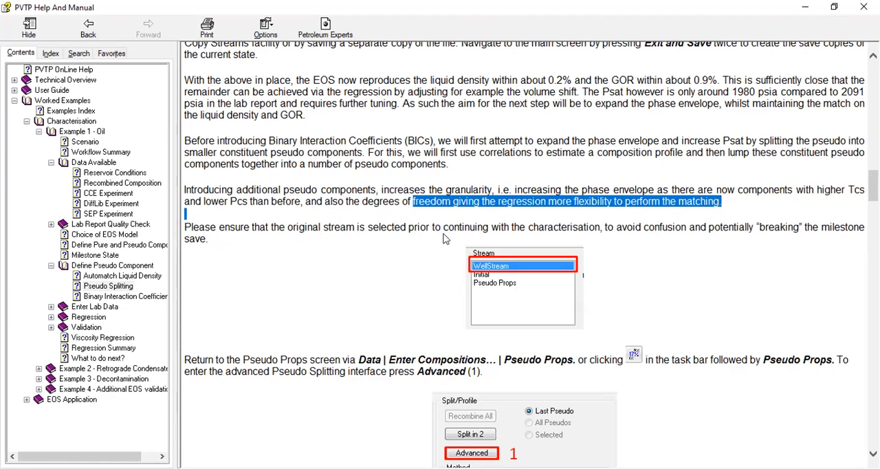
mouse_move(683, 245)
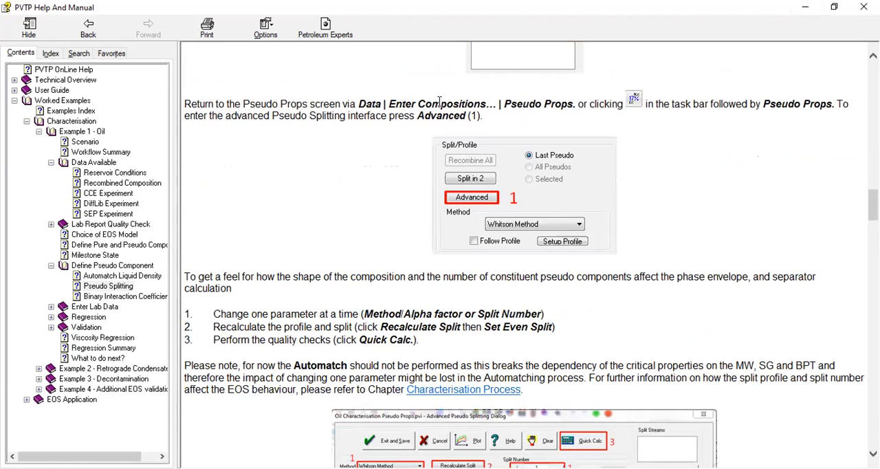
mouse_move(611, 101)
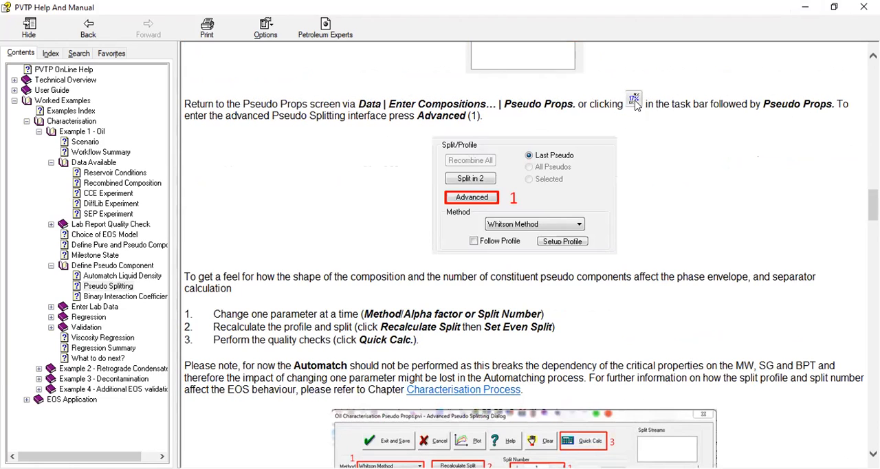
mouse_move(388, 150)
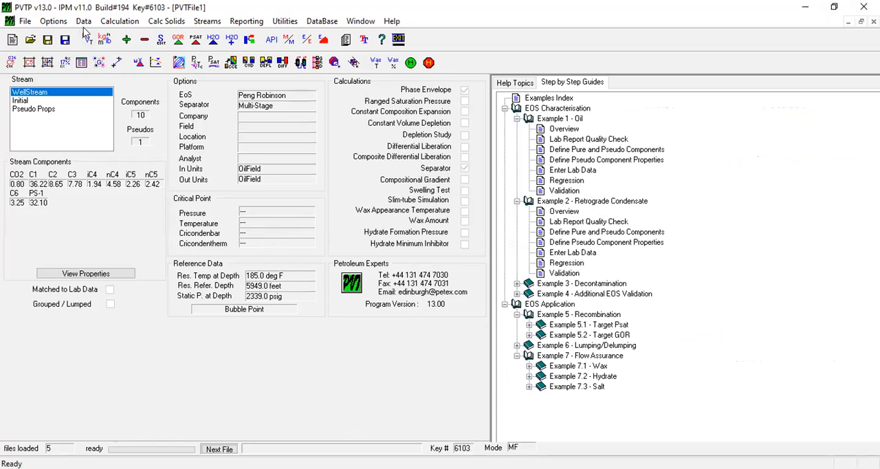
left_click(83, 20)
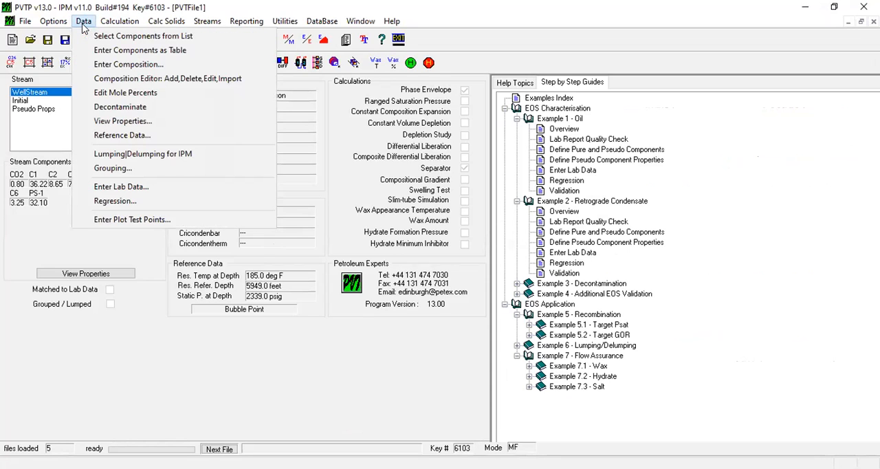
mouse_move(140, 49)
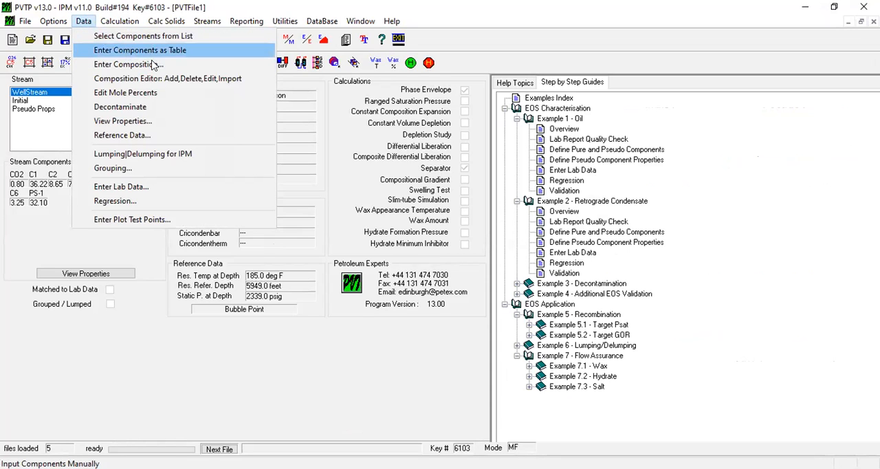
left_click(140, 49)
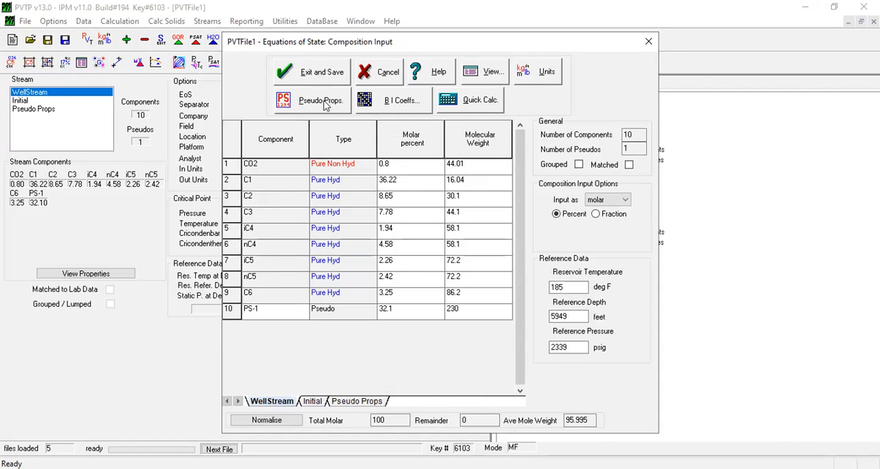
left_click(320, 101)
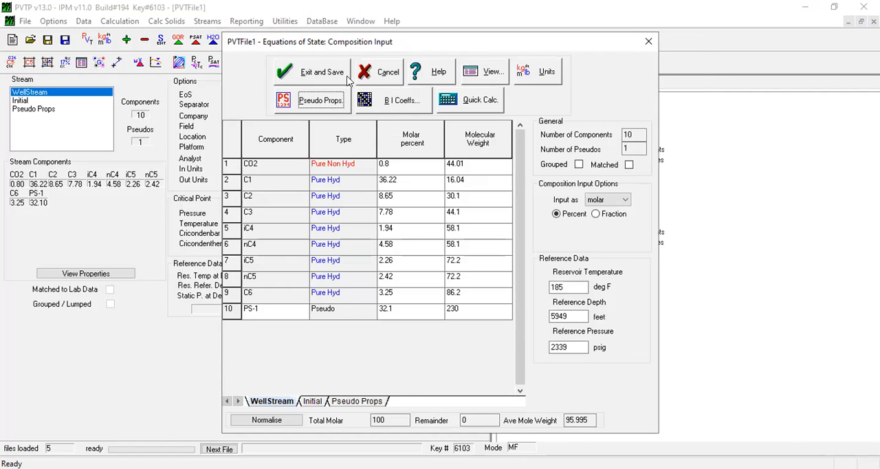
left_click(311, 72)
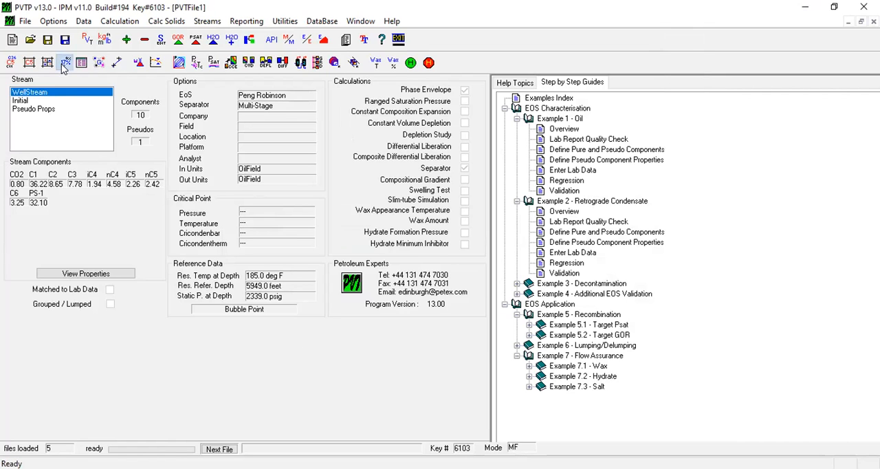
Step: Bring up the wellstream composition input showing the PS-1 pseudo component properties
left_click(64, 63)
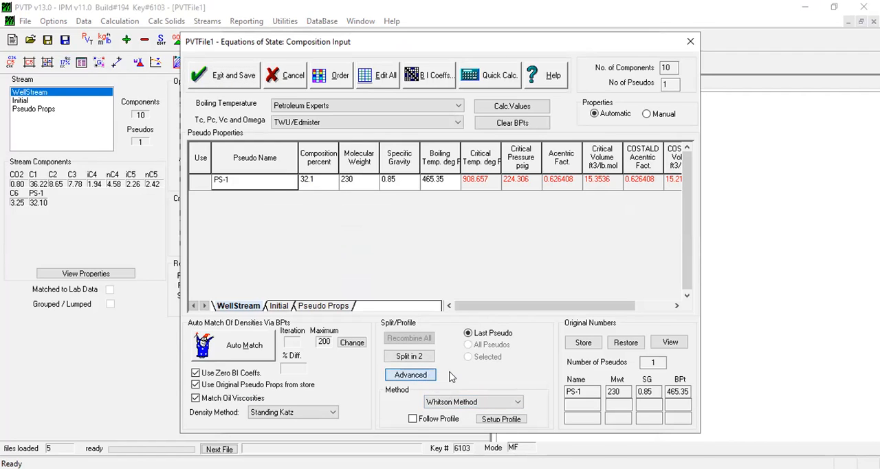
Step: Set PS-1's advanced split to the Whitson method in calculate-to-end mode
left_click(410, 374)
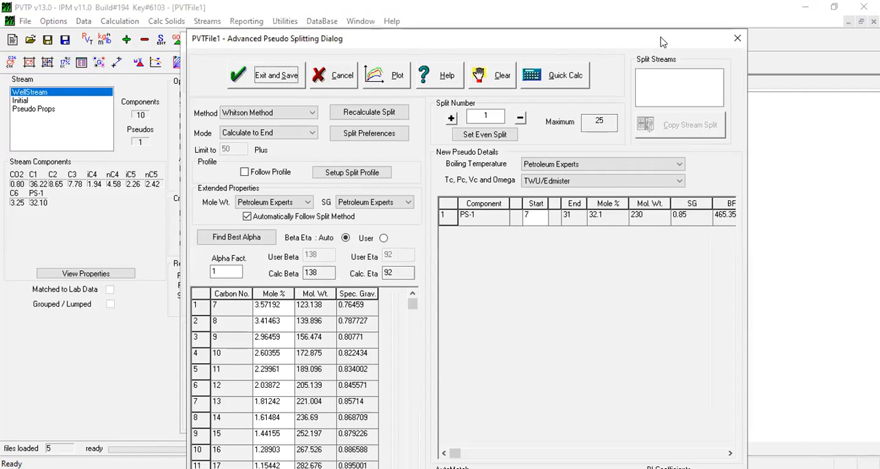
left_click_drag(663, 39, 610, 11)
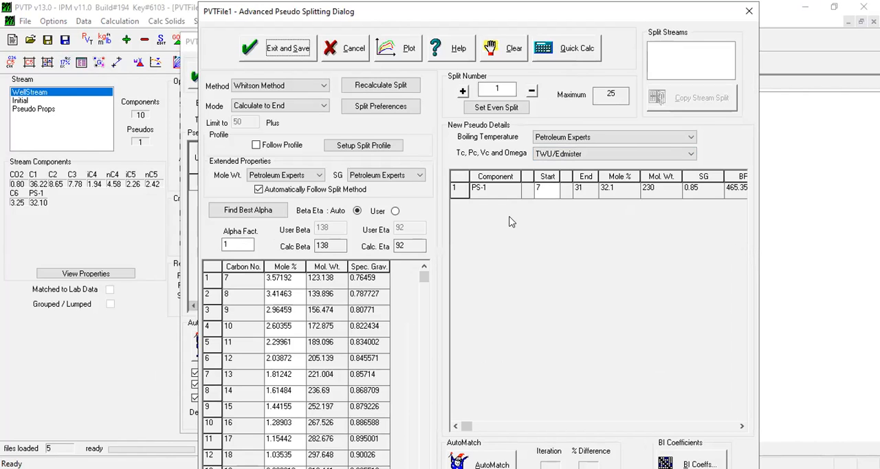
mouse_move(497, 212)
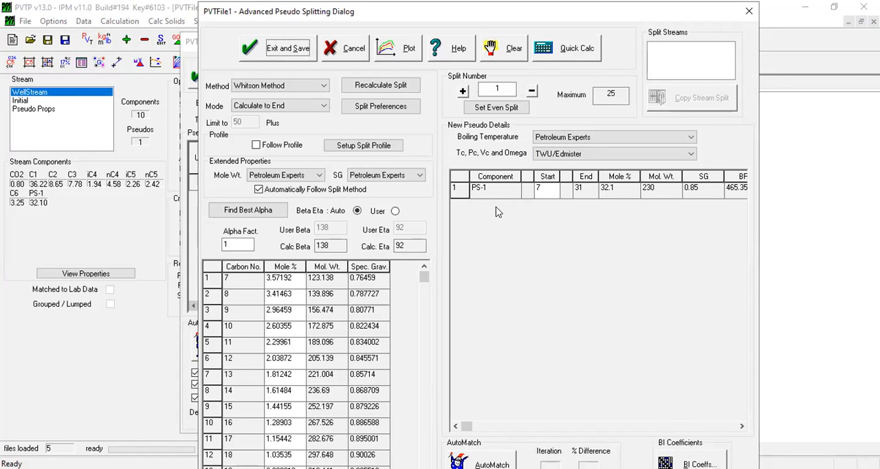
mouse_move(500, 214)
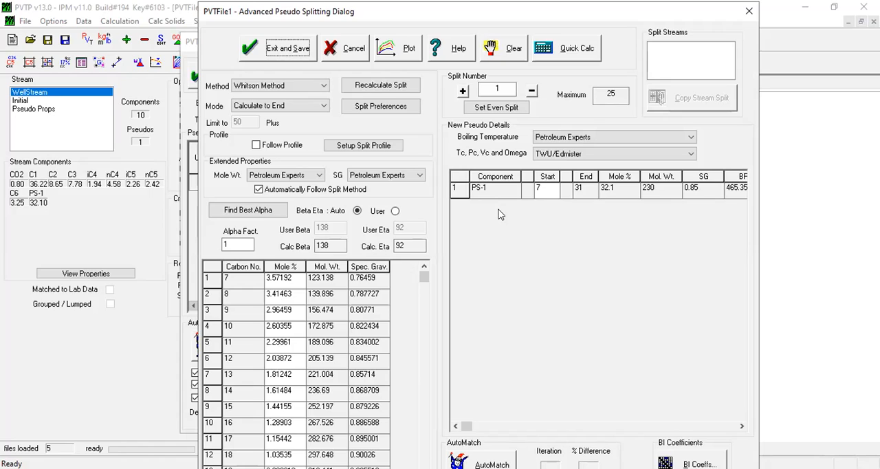
mouse_move(406, 283)
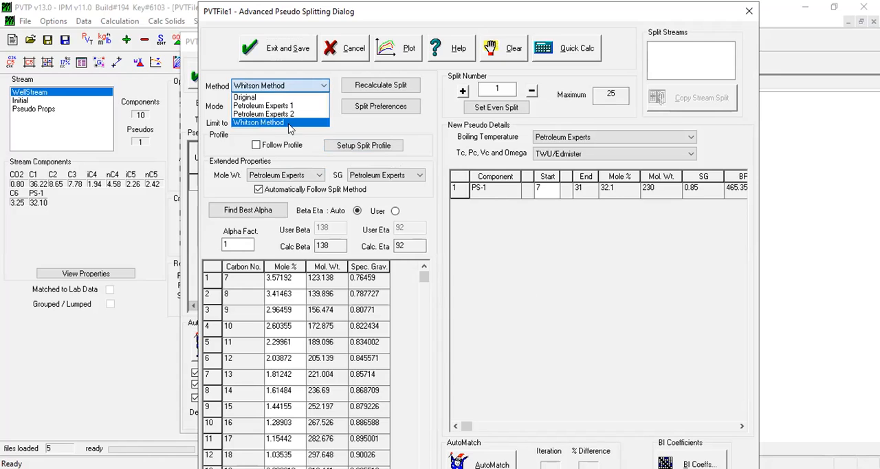
left_click(267, 121)
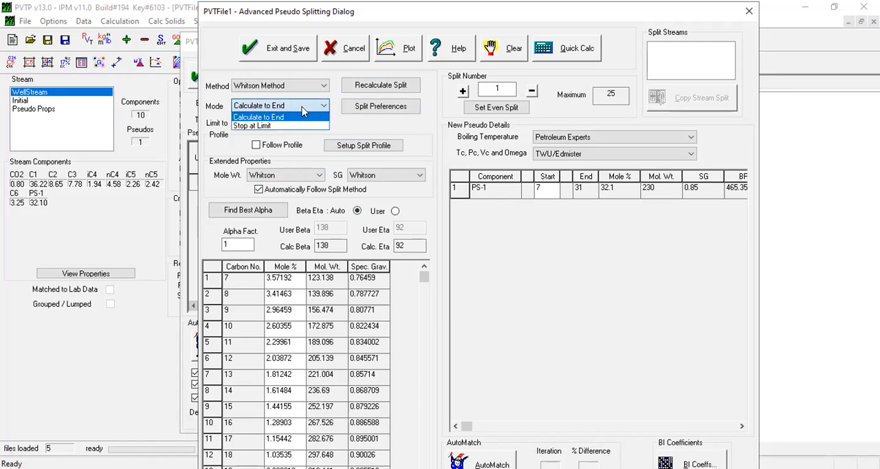
left_click(278, 116)
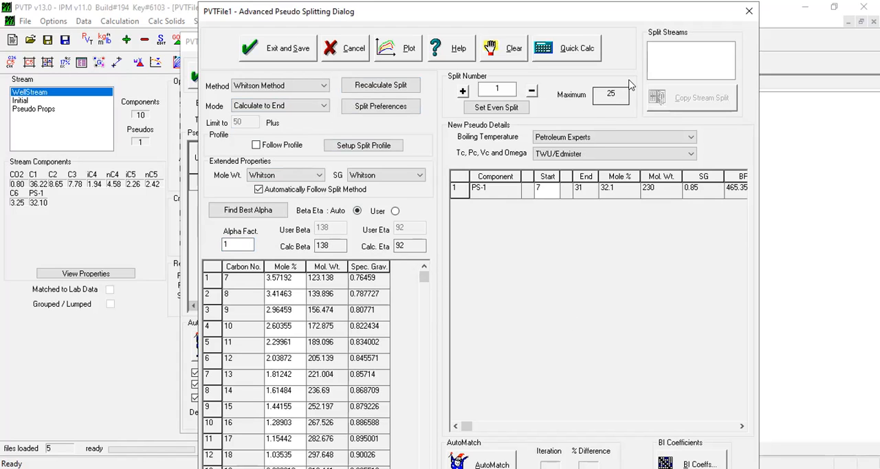
mouse_move(645, 26)
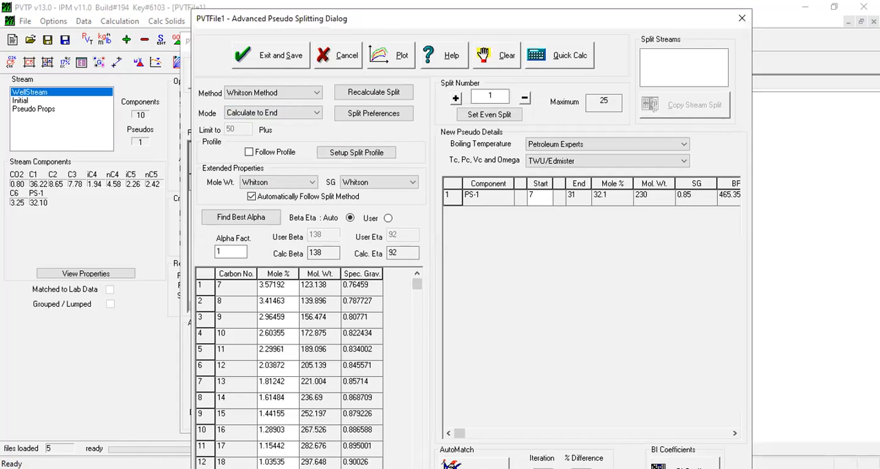
Step: Show the help manual's three-step change-one-parameter, recalculate-and-split, quick-check procedure
left_click(443, 55)
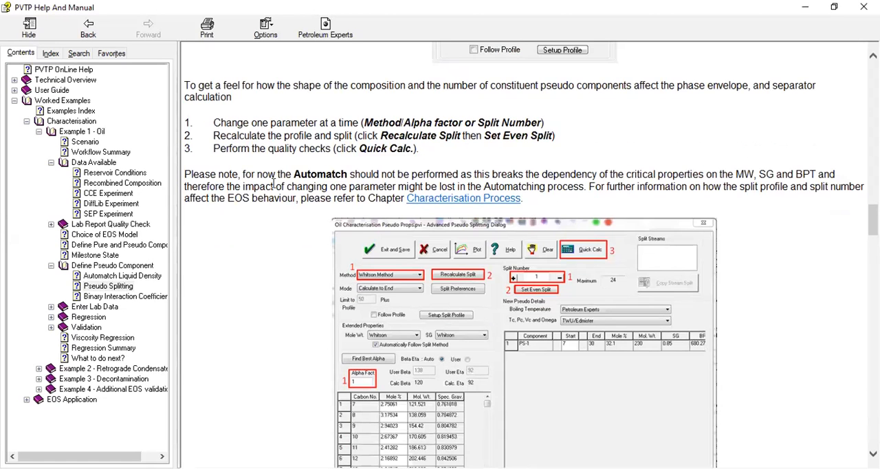
scroll("down", 3)
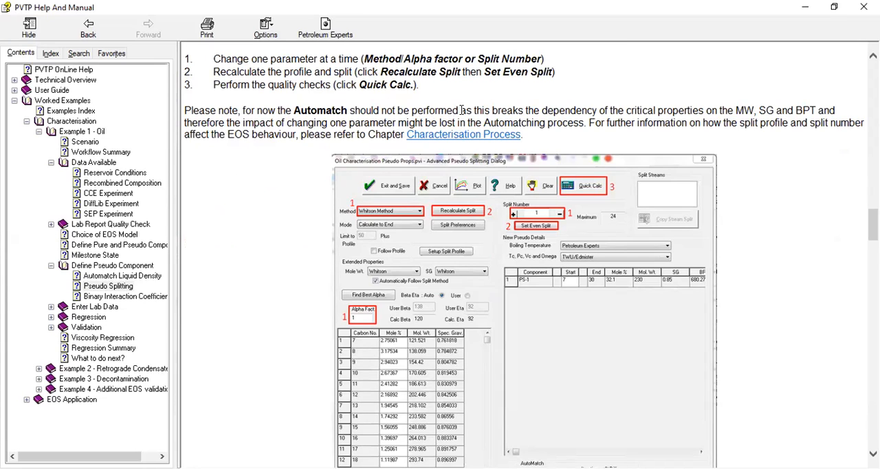
mouse_move(704, 113)
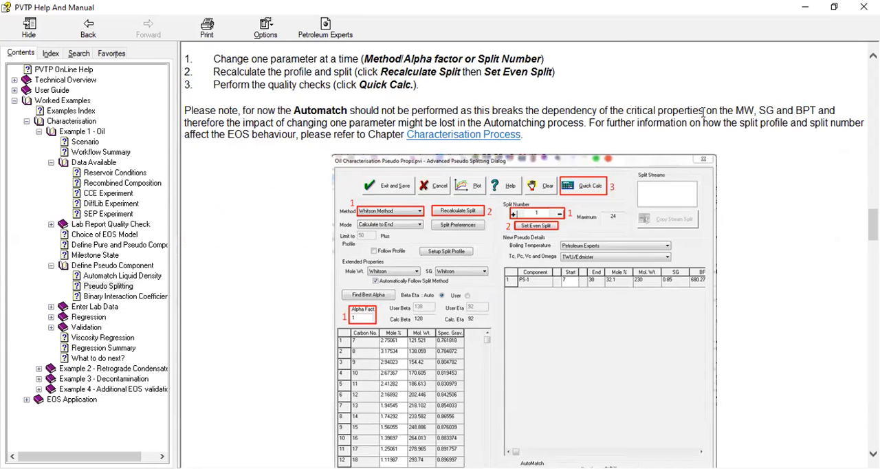
mouse_move(744, 115)
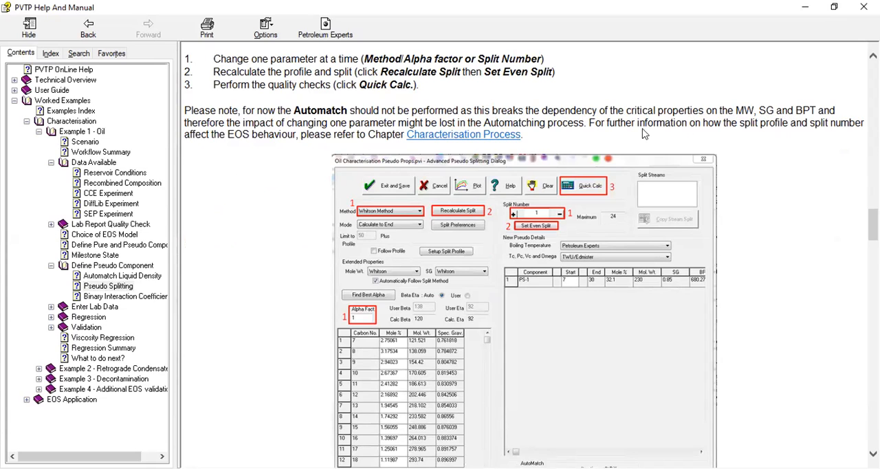
mouse_move(209, 121)
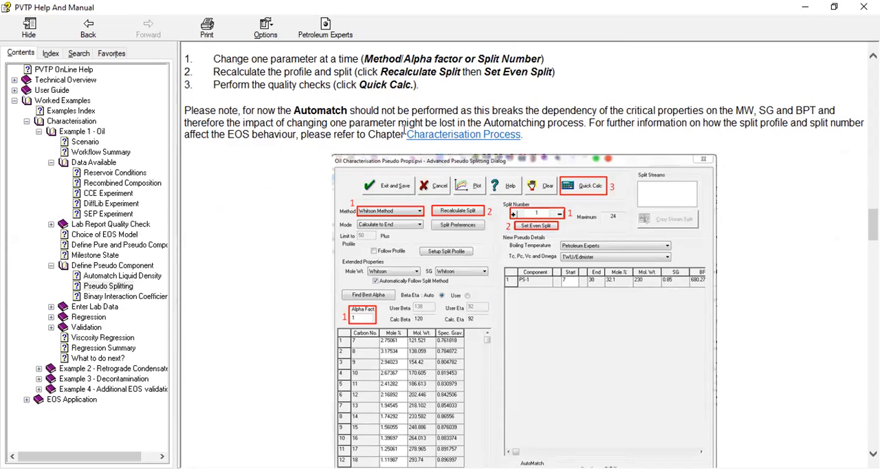
mouse_move(553, 124)
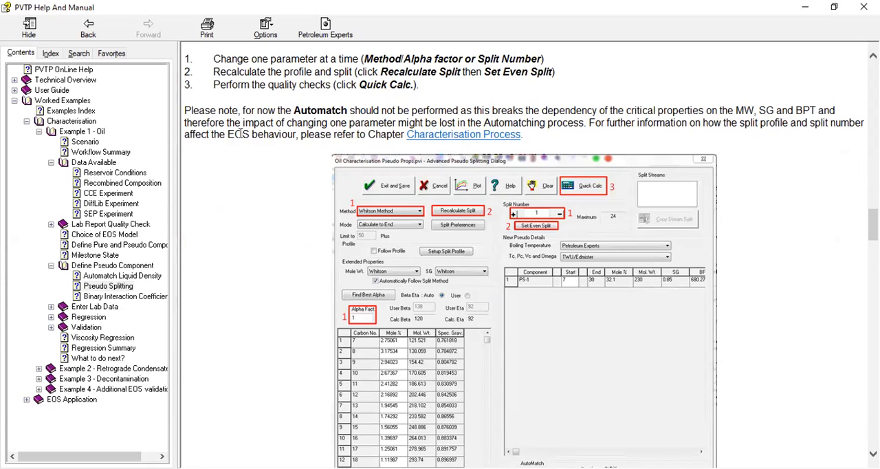
mouse_move(472, 141)
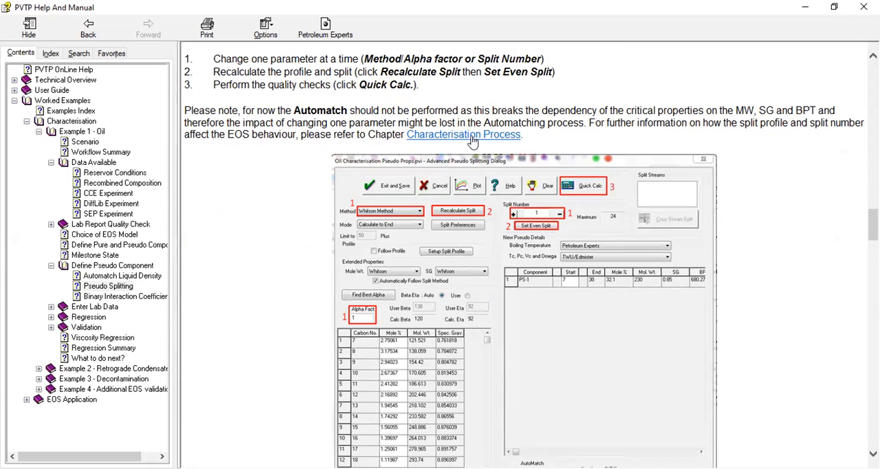
scroll("down", 3)
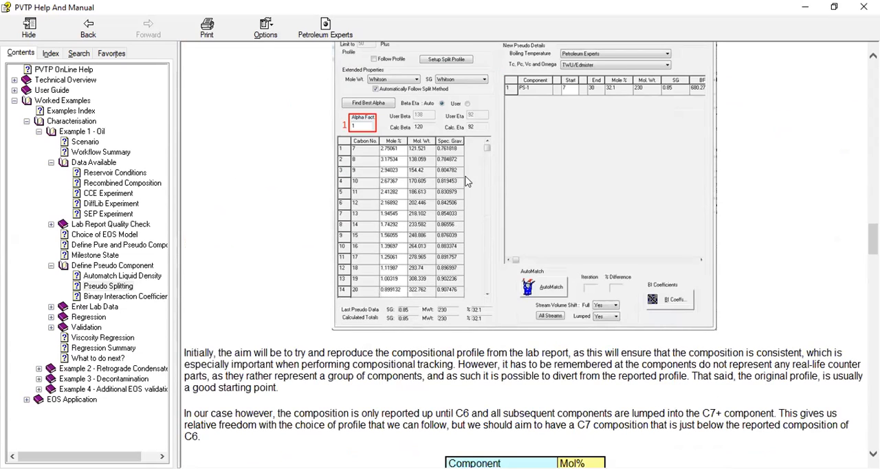
scroll("down", 3)
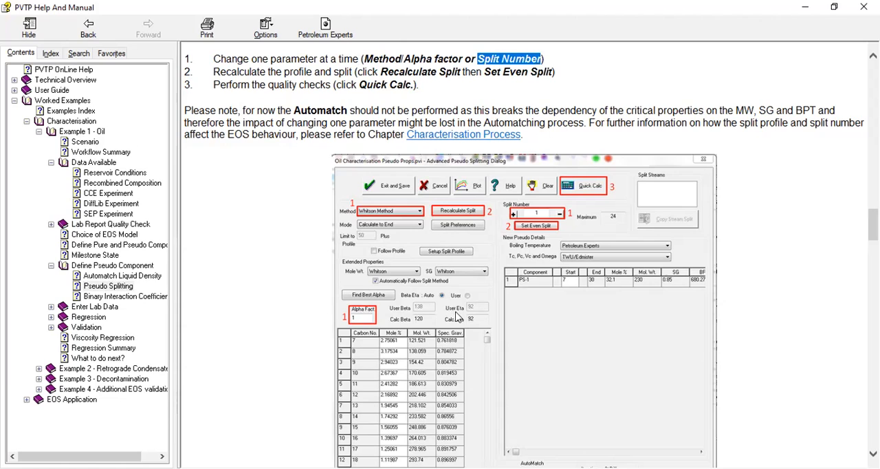
mouse_move(542, 217)
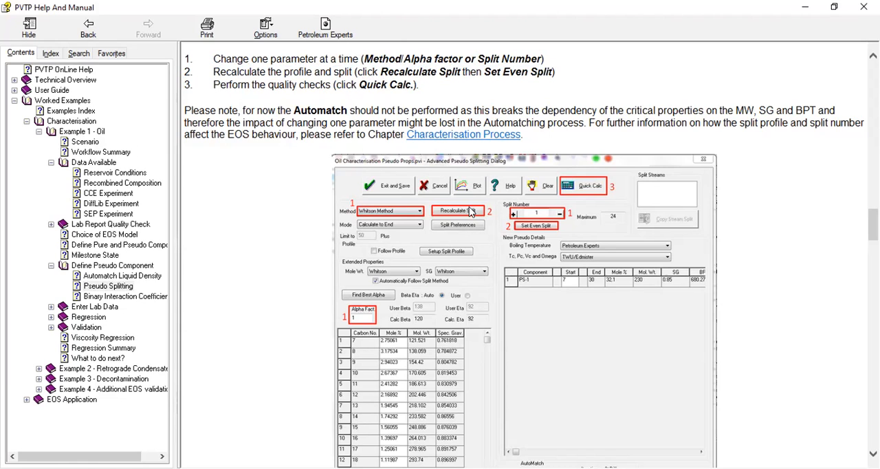
mouse_move(467, 231)
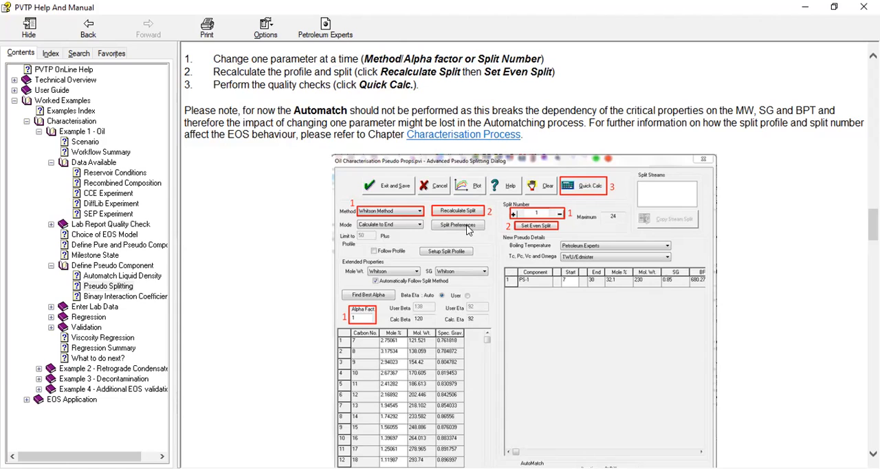
mouse_move(479, 260)
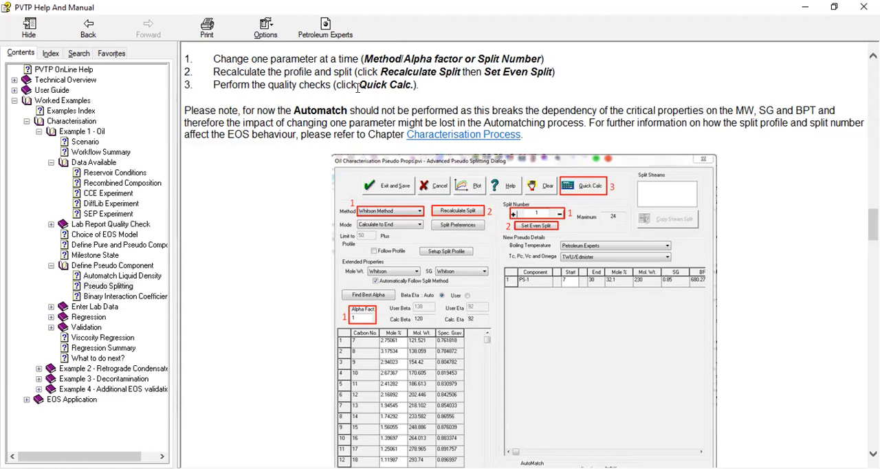
Step: Return to PS-1's advanced splitting with Whitson method, alpha factor 1 and maximum split 25
double_click(385, 85)
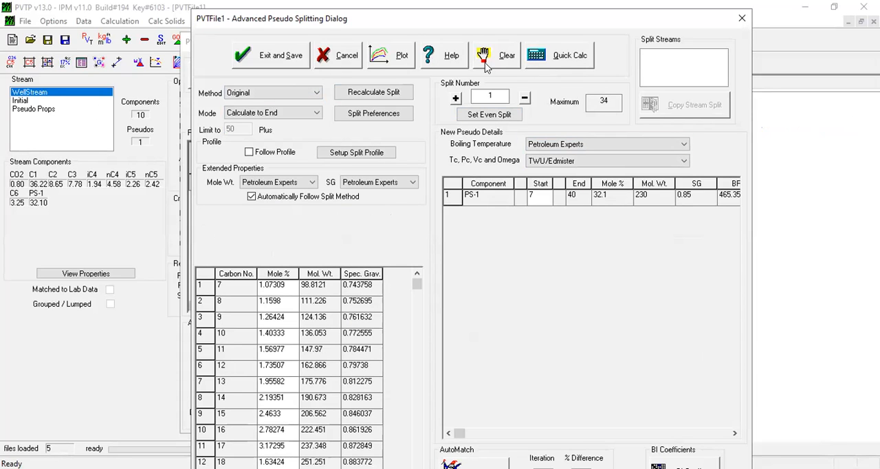
left_click(558, 55)
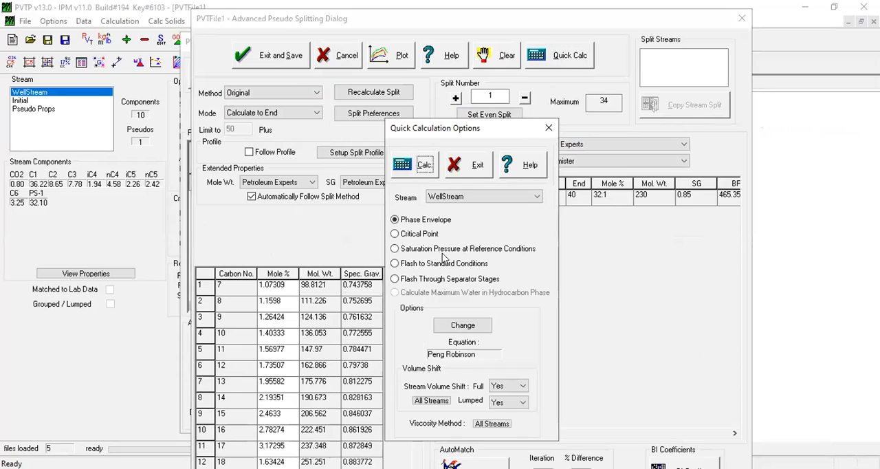
mouse_move(538, 133)
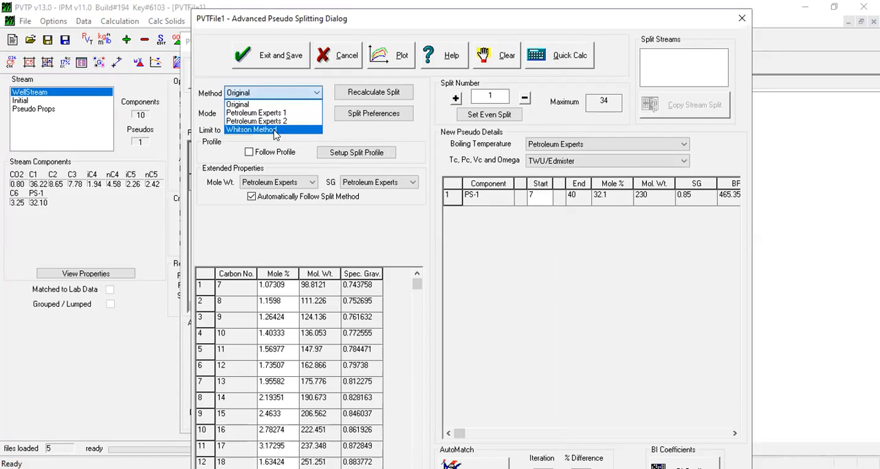
left_click(268, 130)
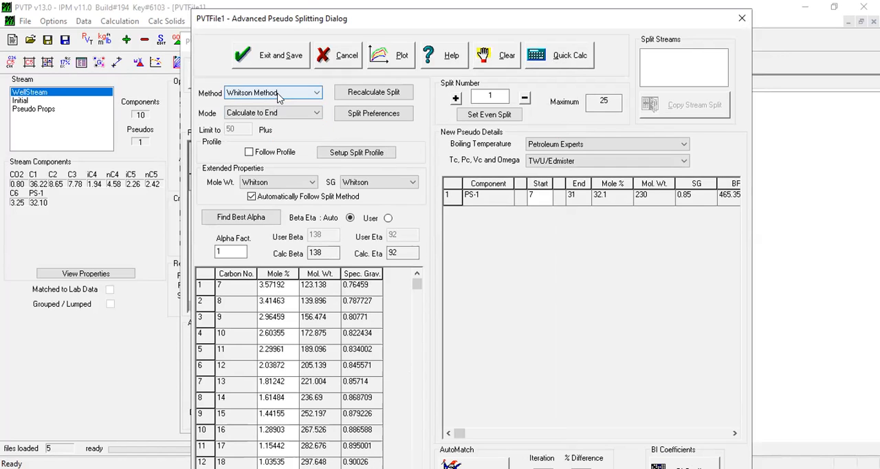
left_click(316, 92)
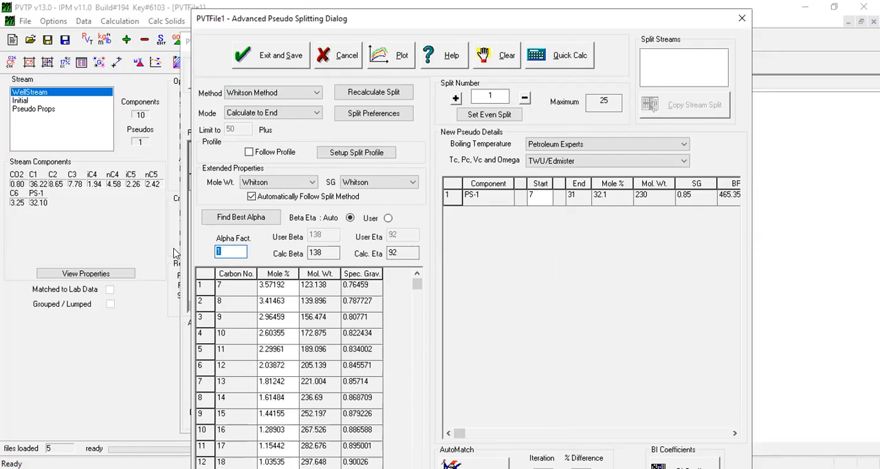
mouse_move(404, 170)
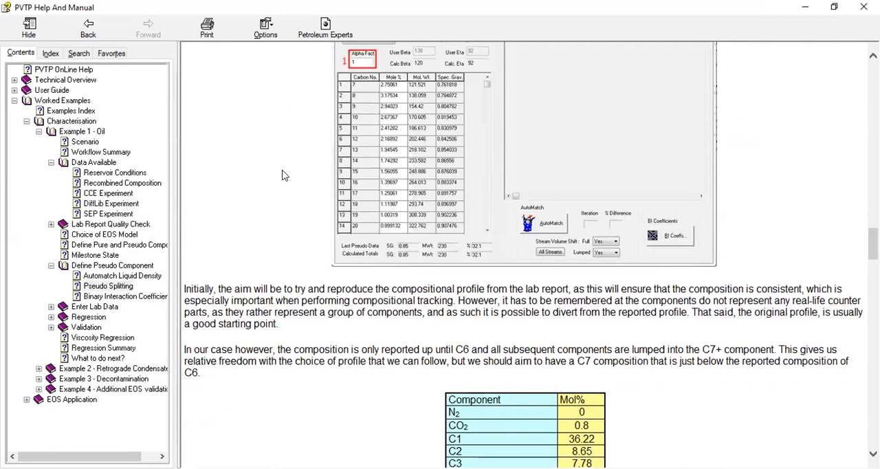
Step: Scroll the help past the Mol% table to the Petroleum Experts 2 instructions and chart
scroll("down", 3)
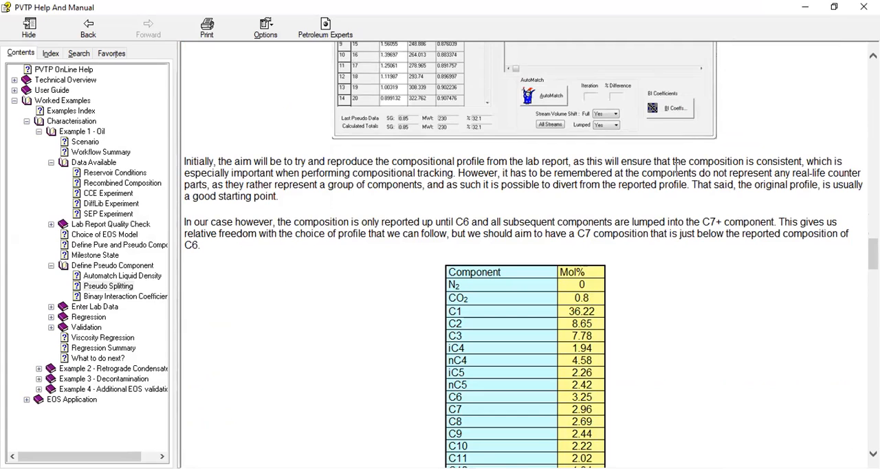
mouse_move(448, 200)
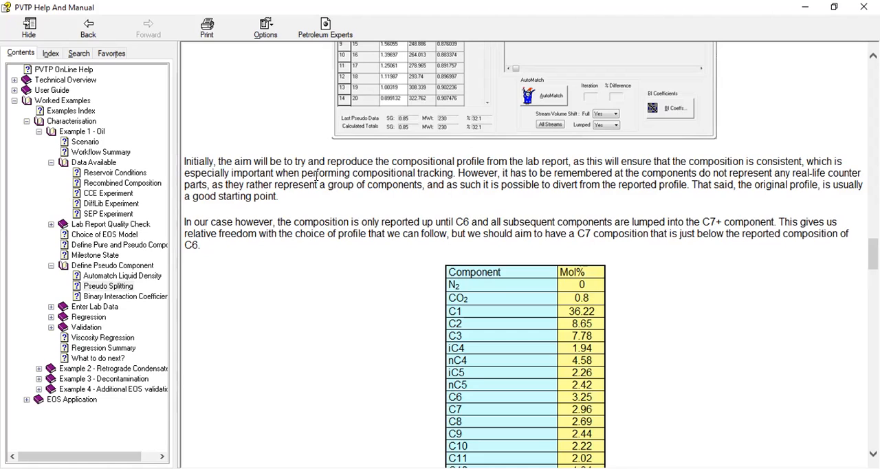
mouse_move(451, 168)
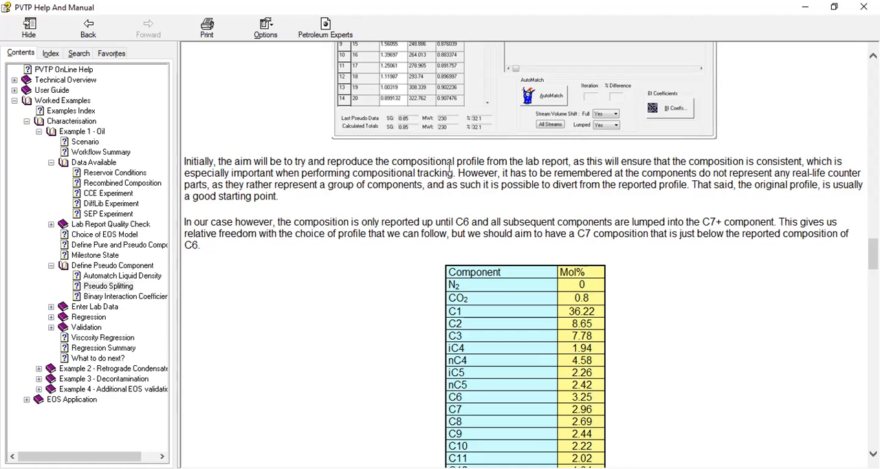
mouse_move(673, 207)
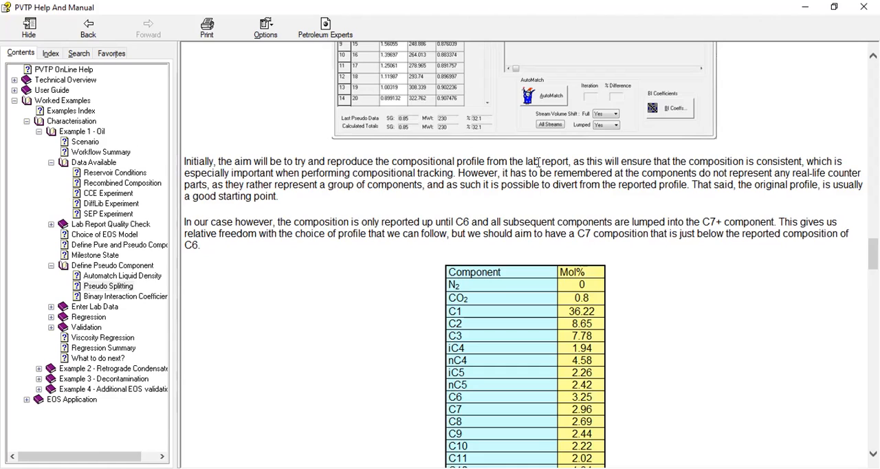
mouse_move(680, 173)
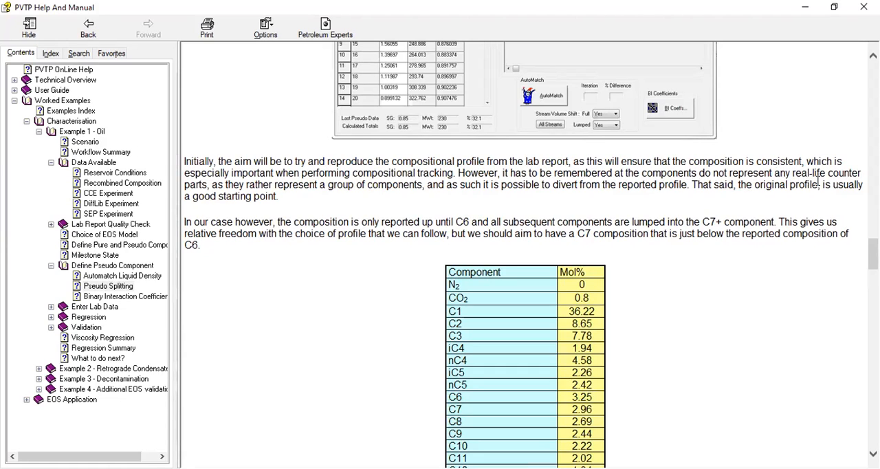
mouse_move(251, 190)
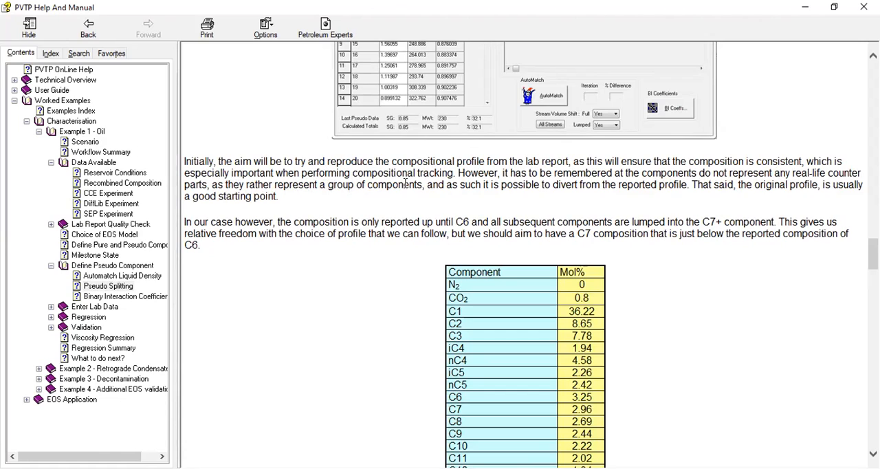
mouse_move(484, 196)
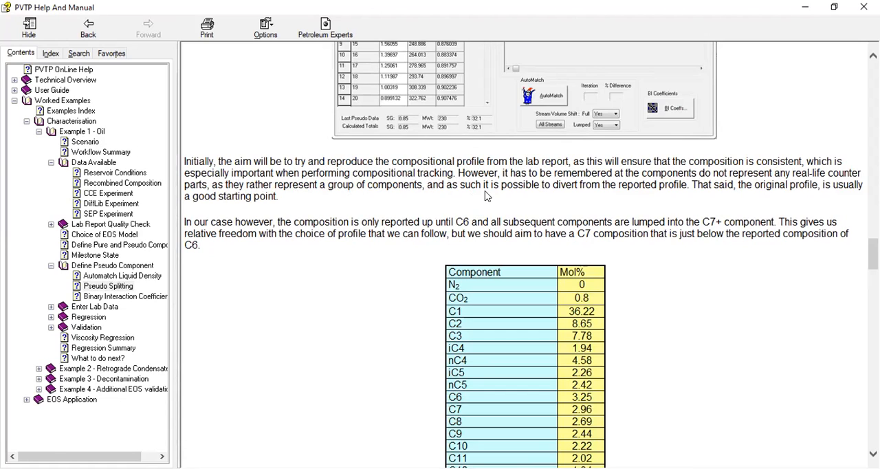
mouse_move(671, 198)
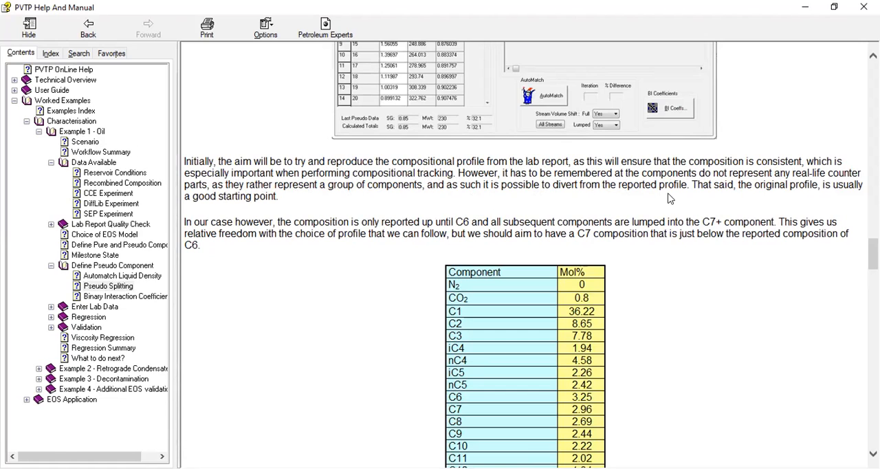
mouse_move(693, 198)
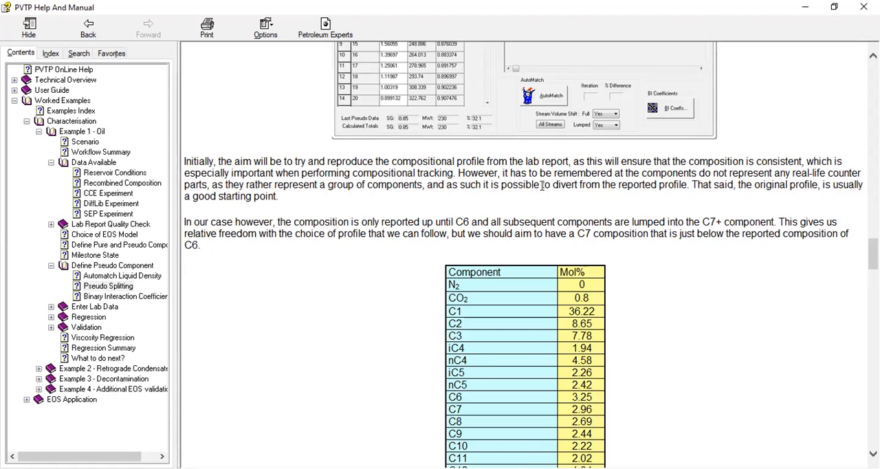
scroll("down", 3)
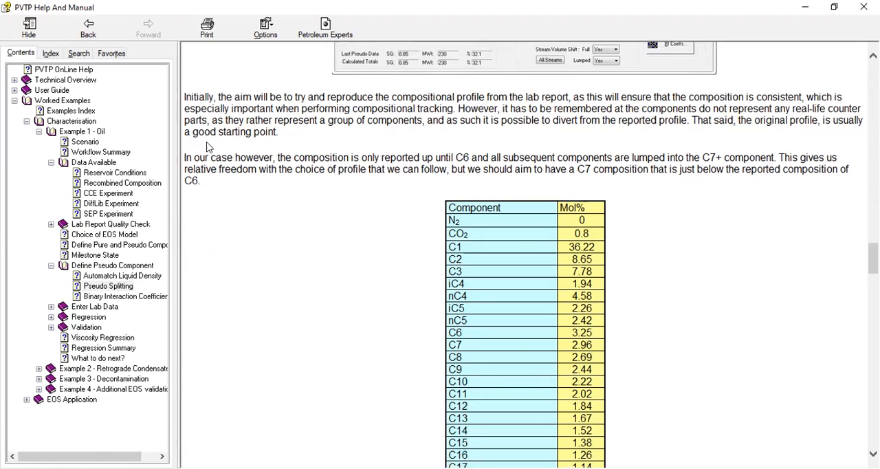
scroll("down", 3)
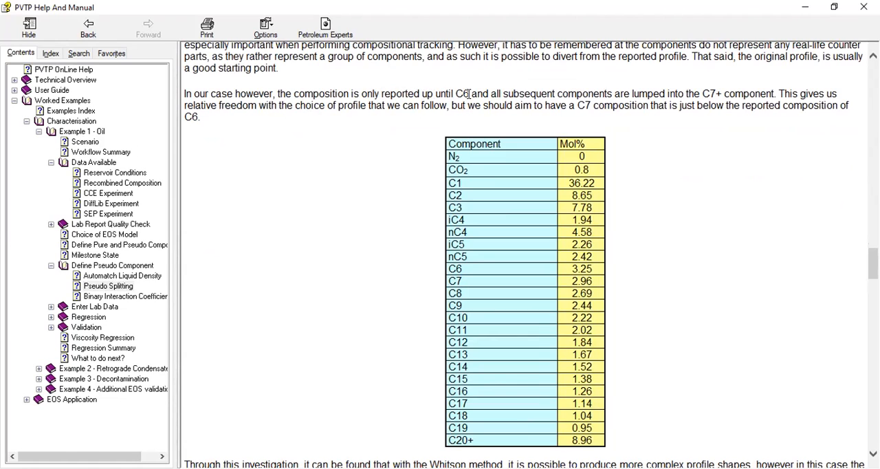
mouse_move(674, 93)
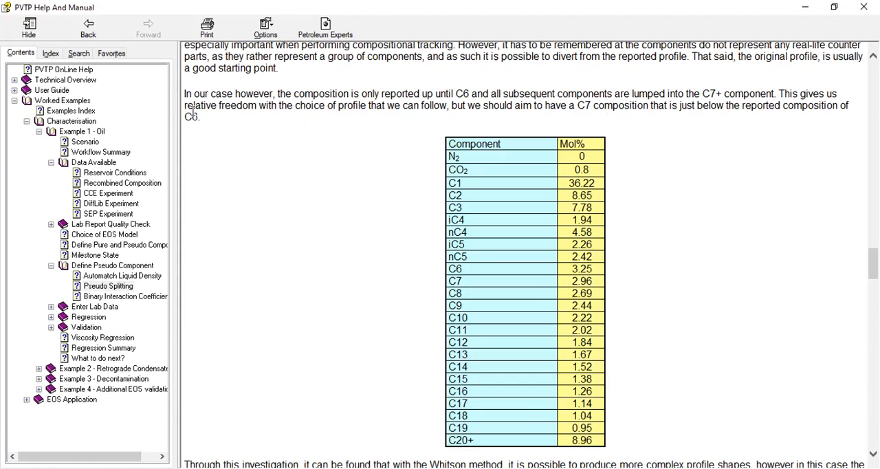
mouse_move(369, 116)
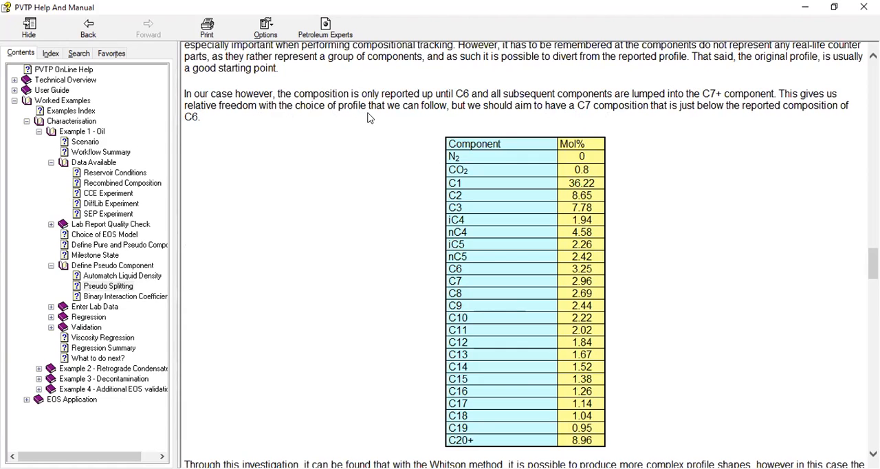
mouse_move(515, 121)
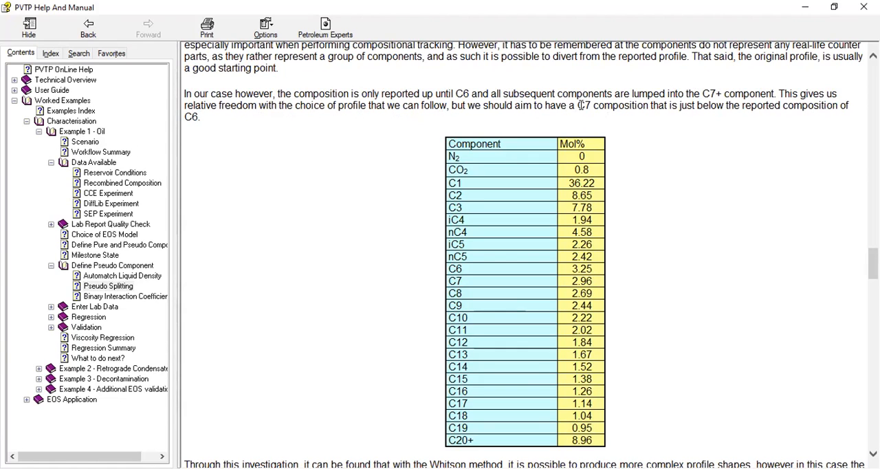
mouse_move(671, 104)
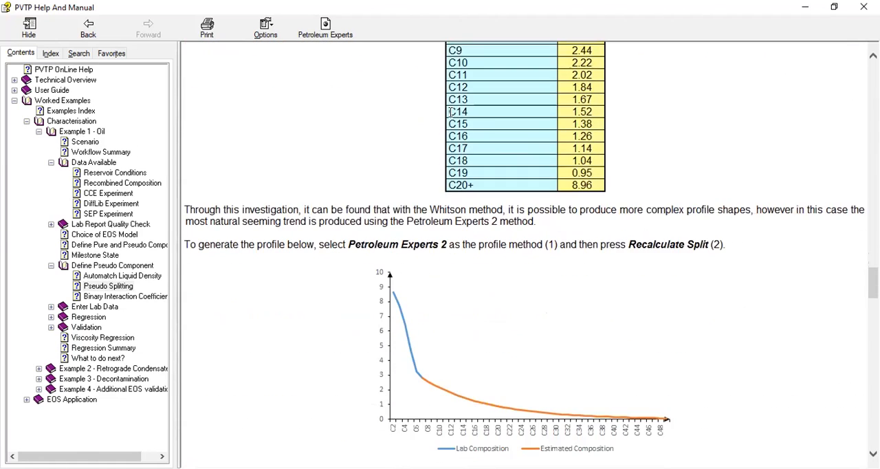
scroll("down", 3)
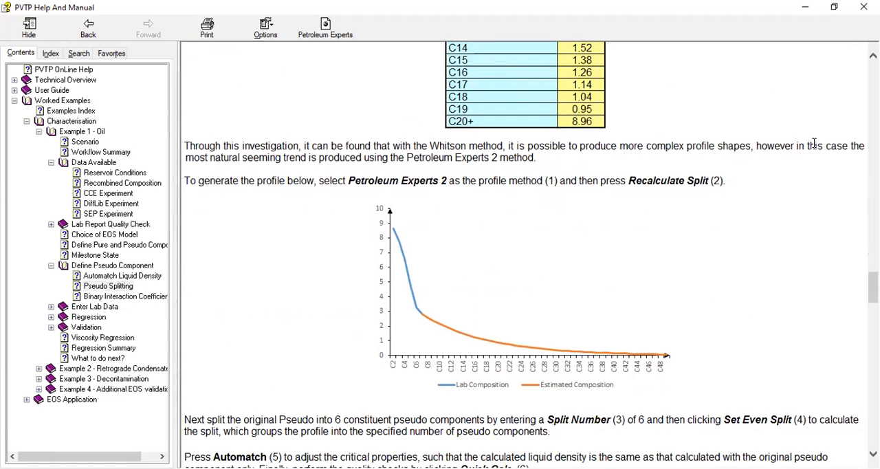
mouse_move(253, 170)
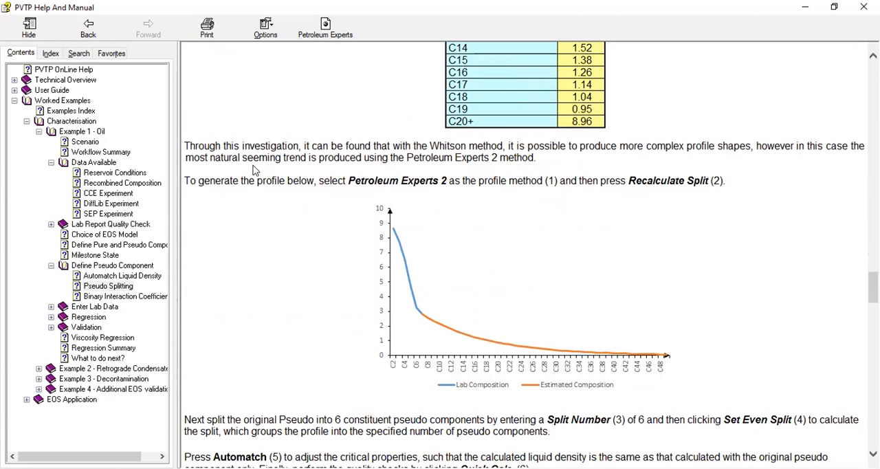
mouse_move(374, 150)
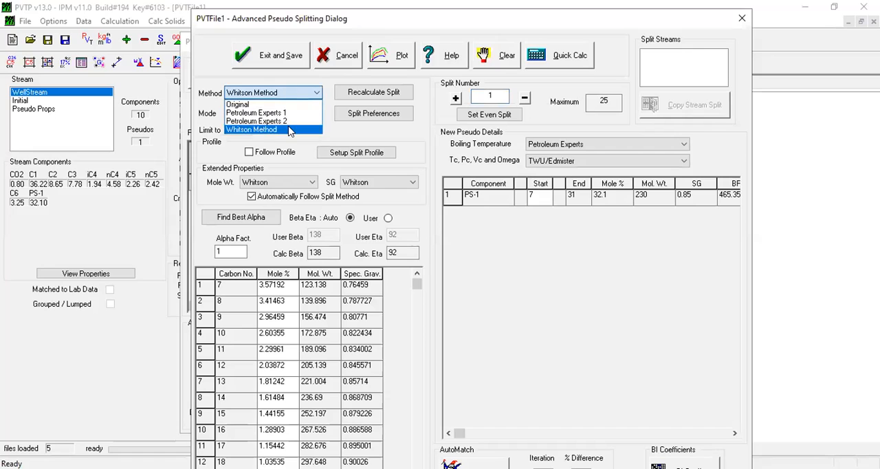
Step: Try the Petroleum Experts 2 split, revert to Whitson, and bring up the quick calculation options
left_click(255, 121)
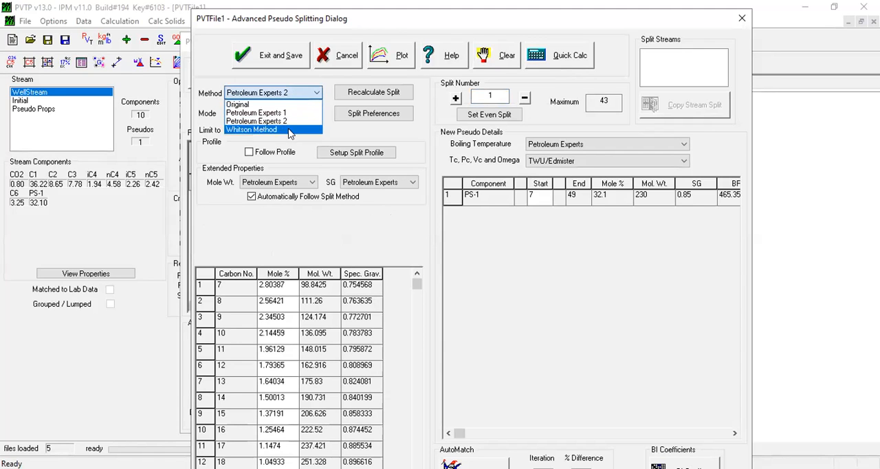
left_click(251, 129)
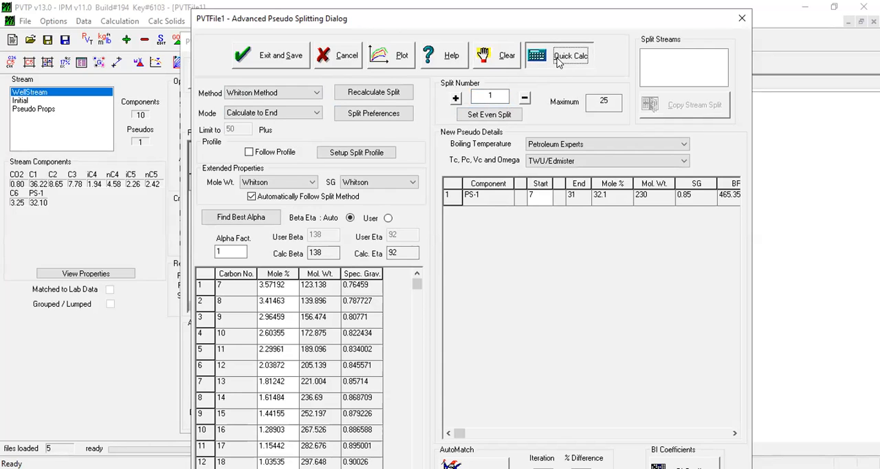
left_click(569, 55)
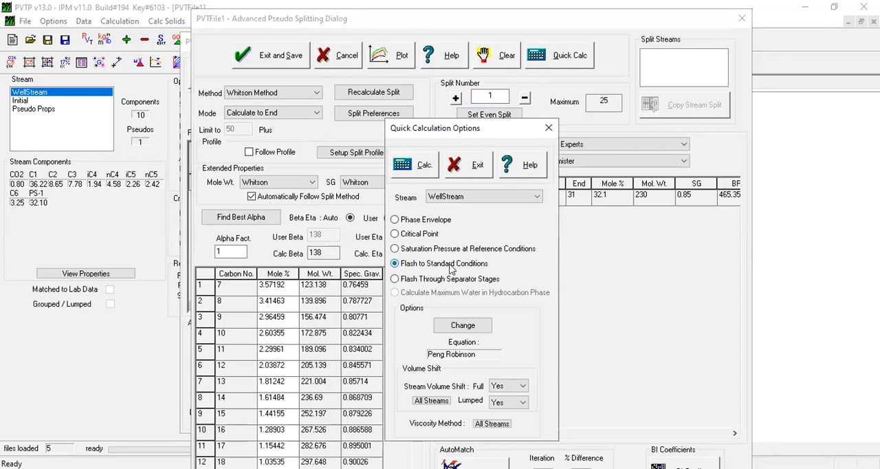